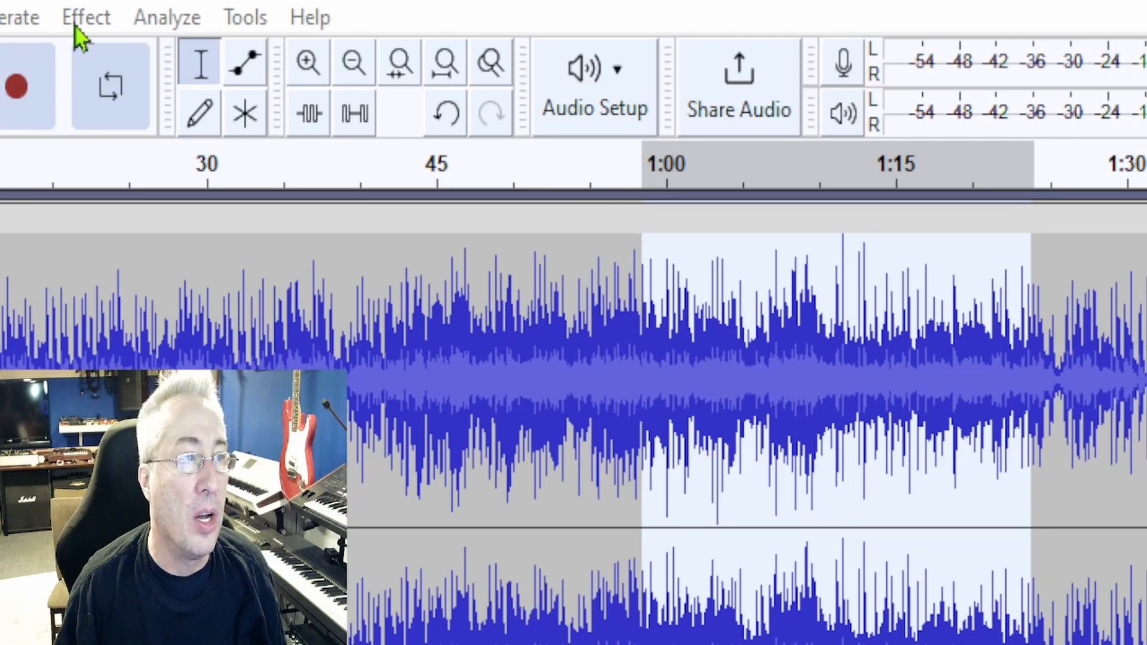
Browse the Effect menu's Volume and Compression category for the song section
click(86, 16)
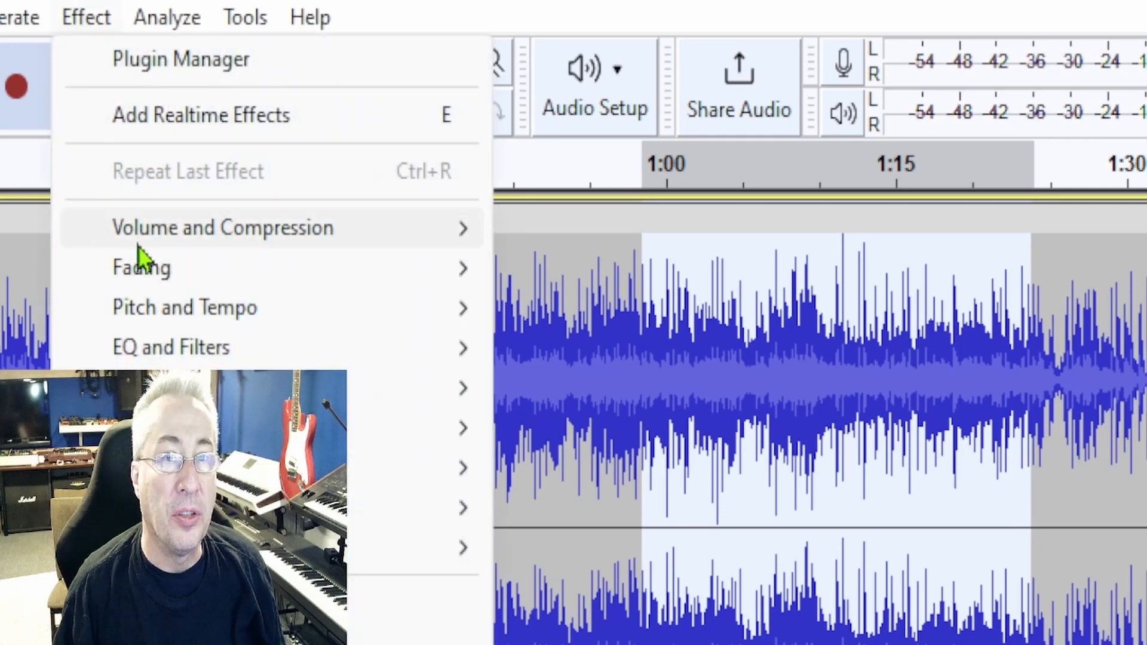
mouse_move(222, 227)
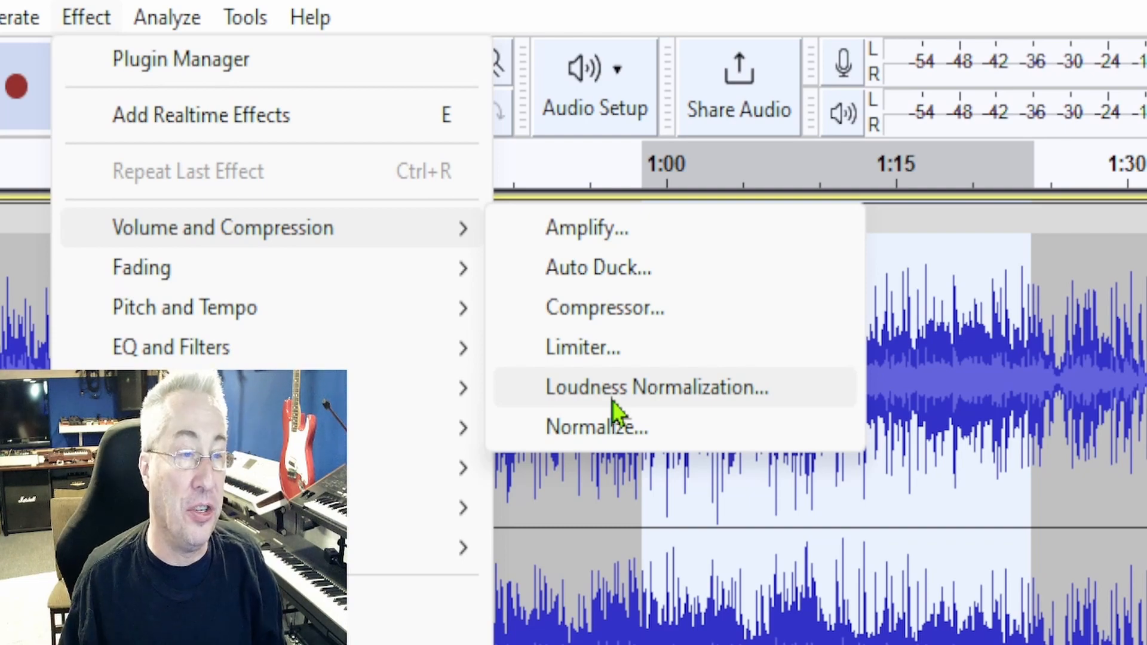
mouse_move(640, 386)
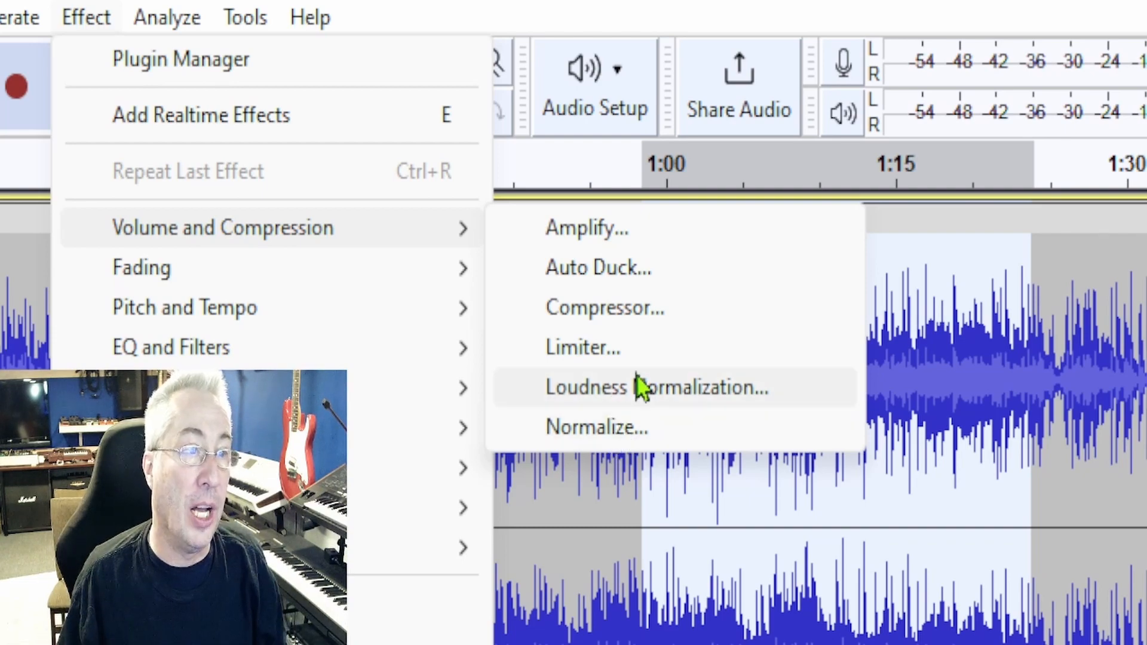
Set Loudness Normalization to normalize by RMS with a −12.0 dB target
click(654, 387)
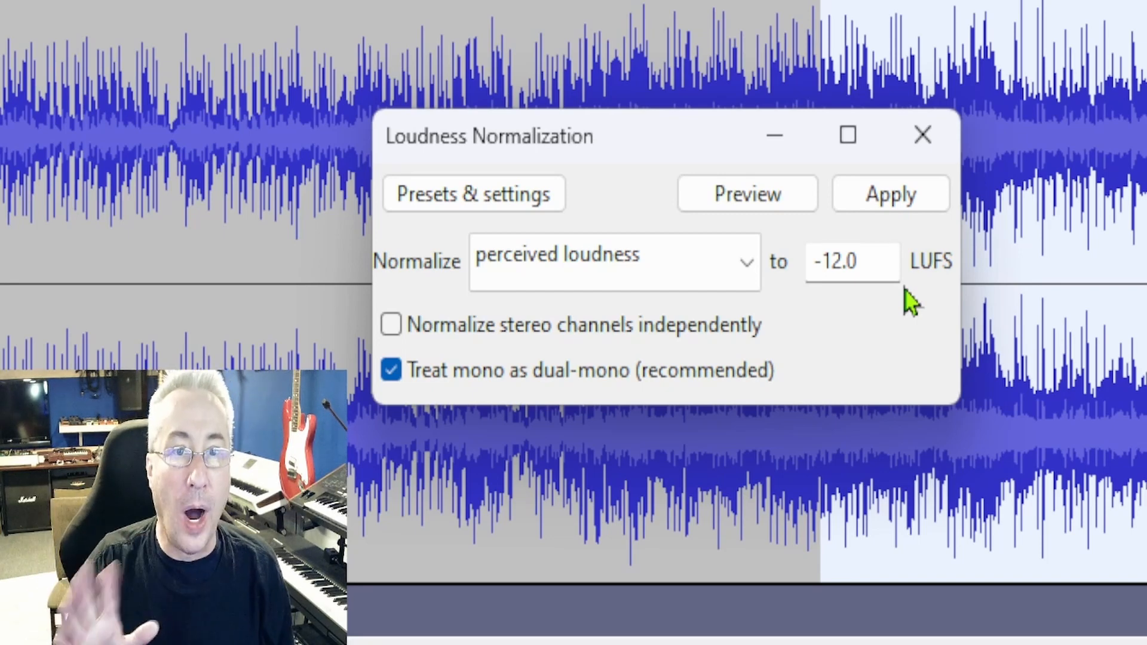
mouse_move(783, 300)
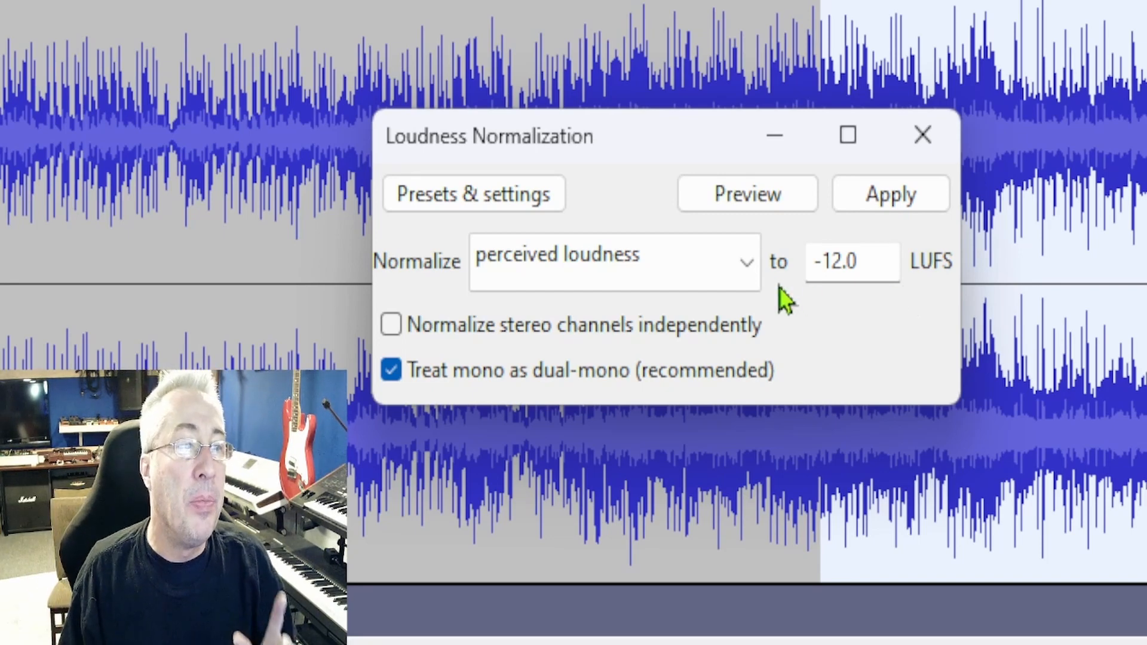
click(613, 262)
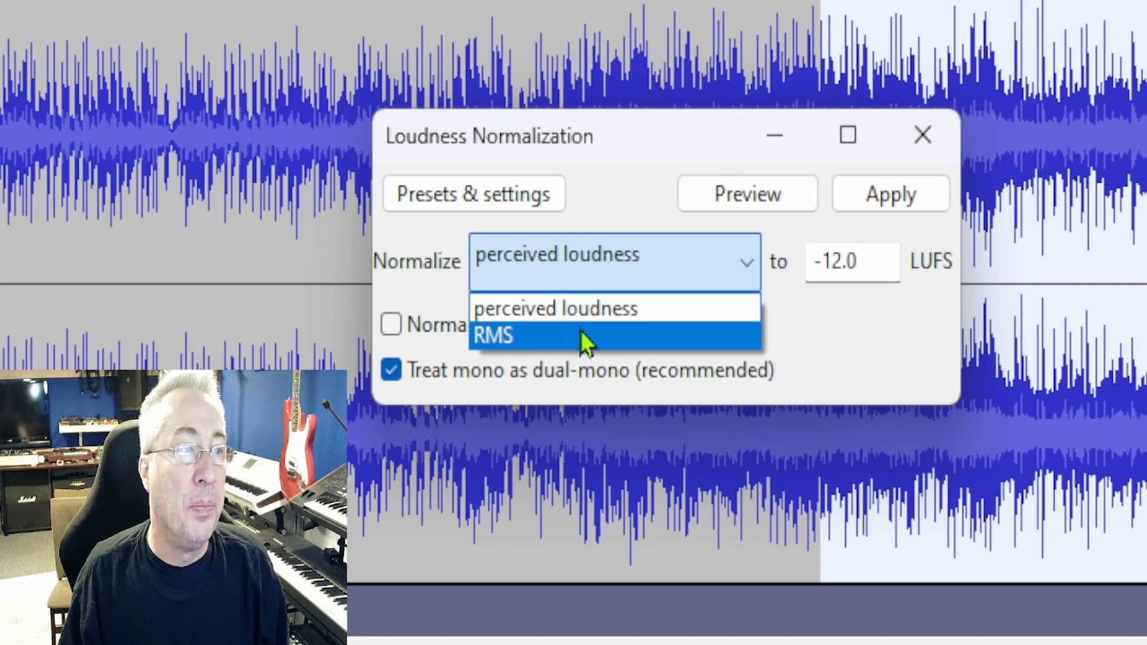
click(493, 335)
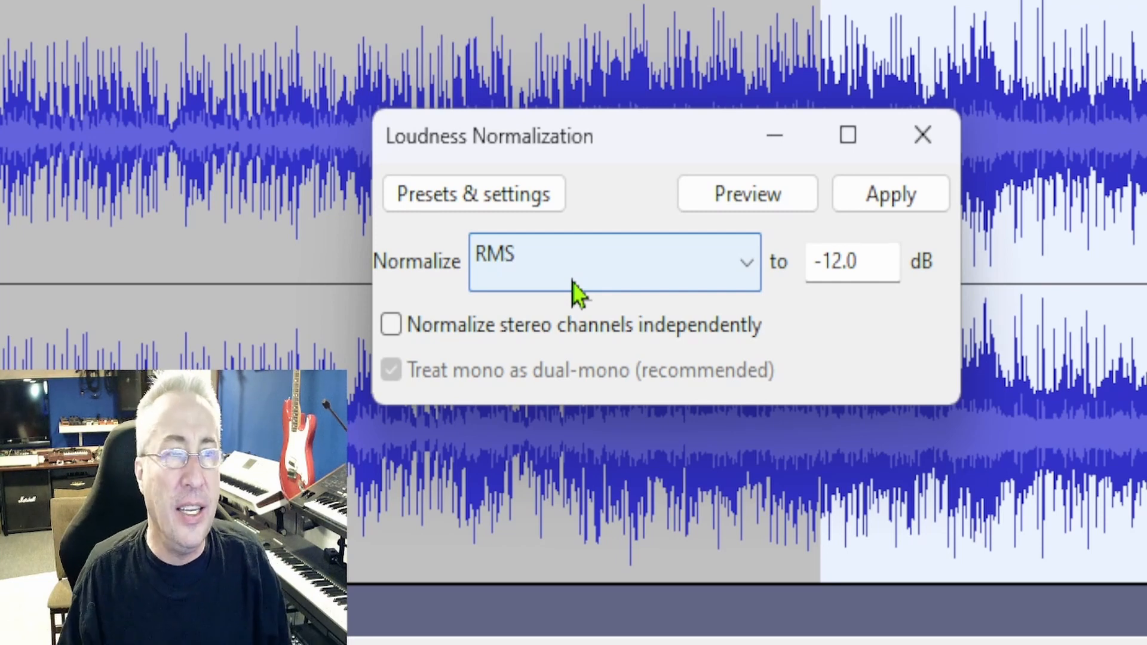
mouse_move(717, 311)
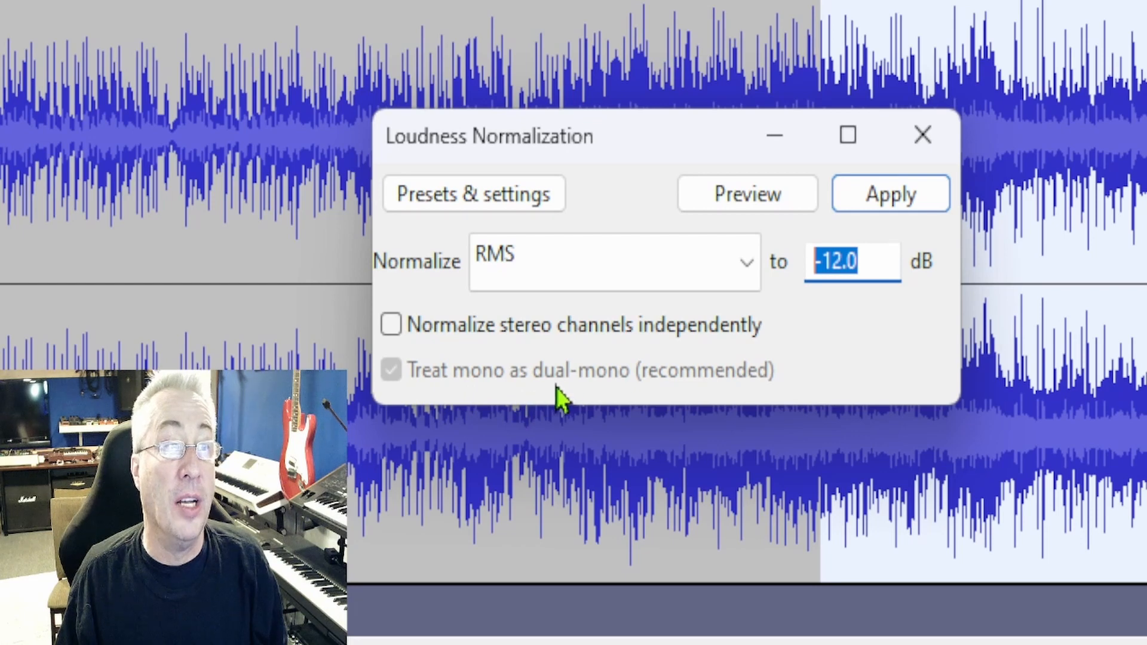
mouse_move(762, 396)
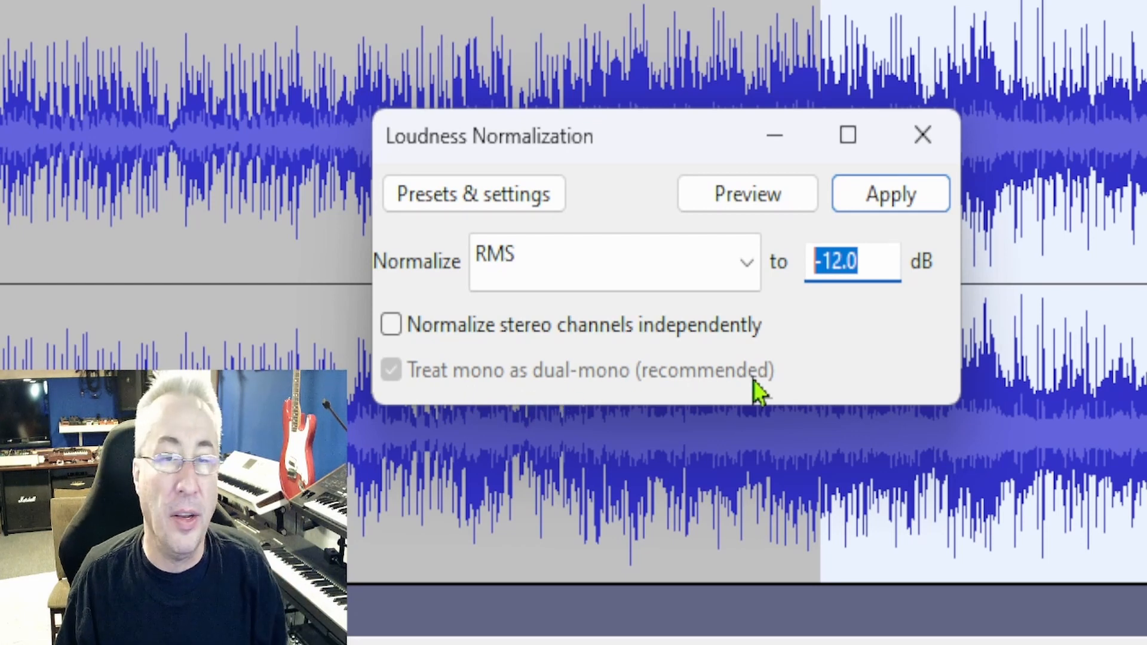
mouse_move(834, 338)
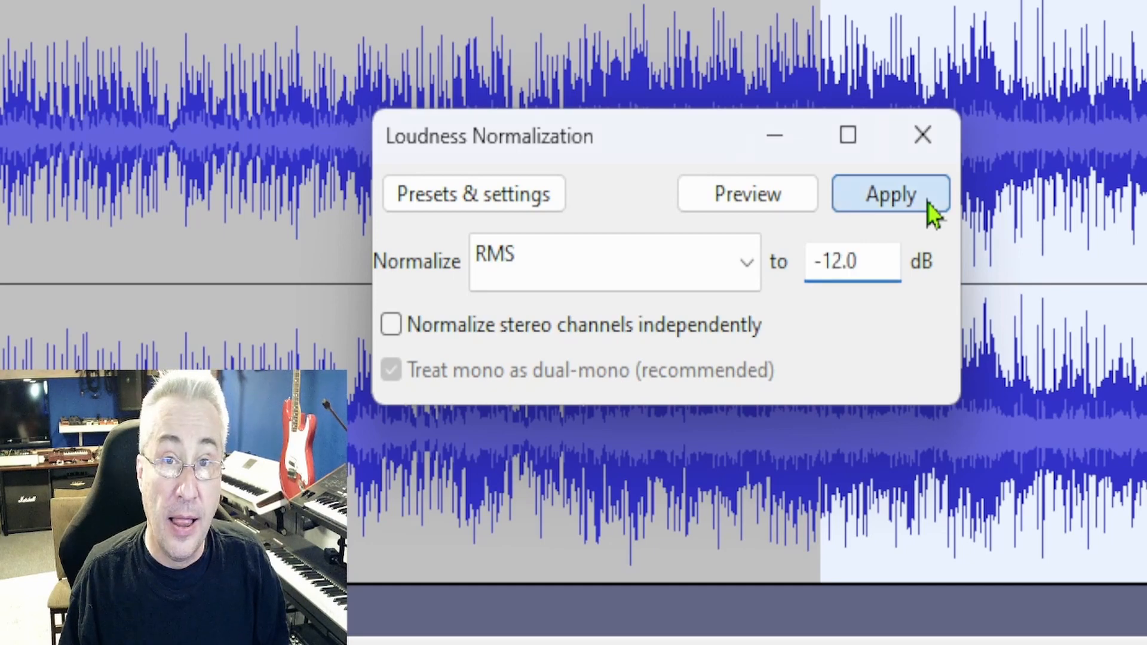
Apply the −12 dB RMS normalization to the section
click(889, 194)
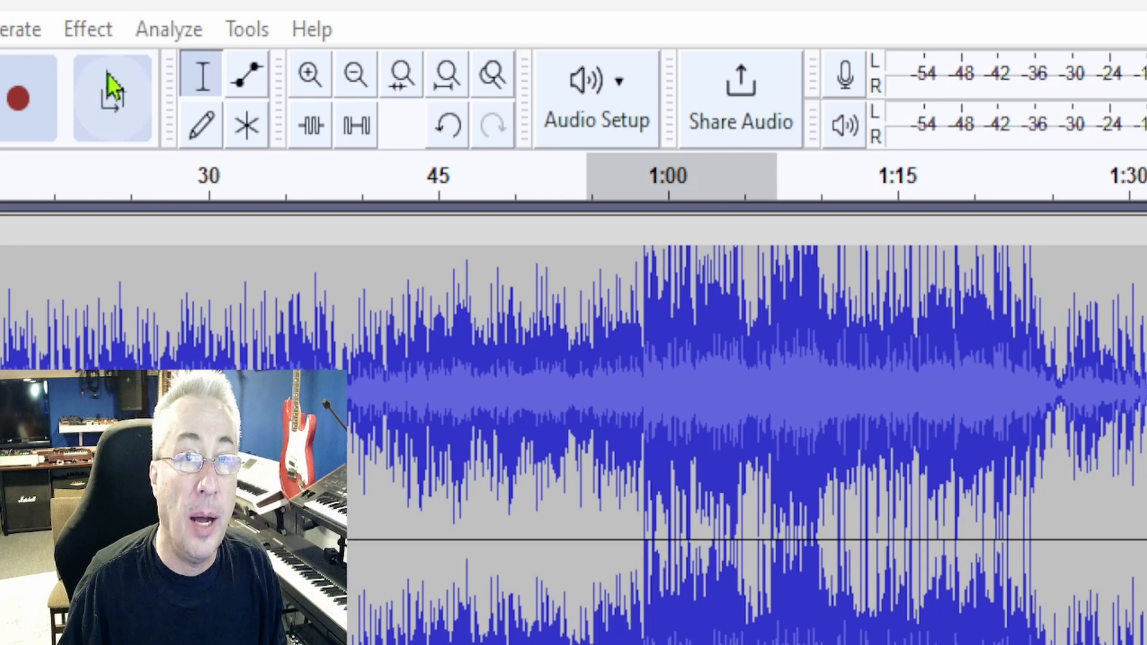
Bring up the Limiter effect showing Hard Limit at −0.10 dB
click(87, 29)
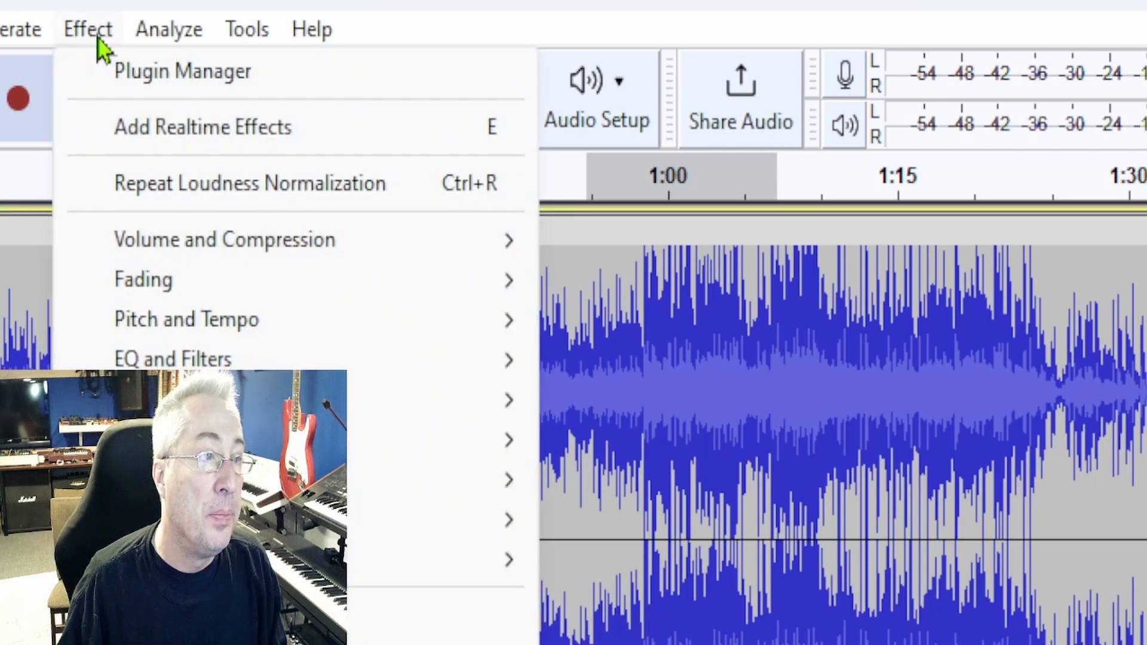
mouse_move(173, 235)
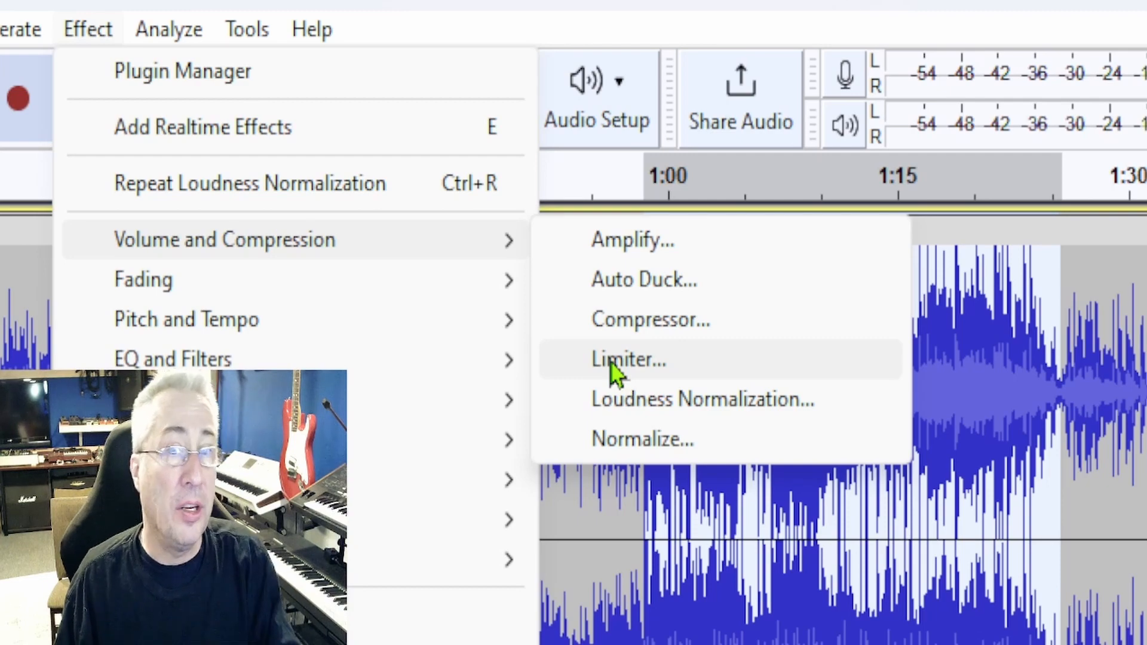
click(627, 360)
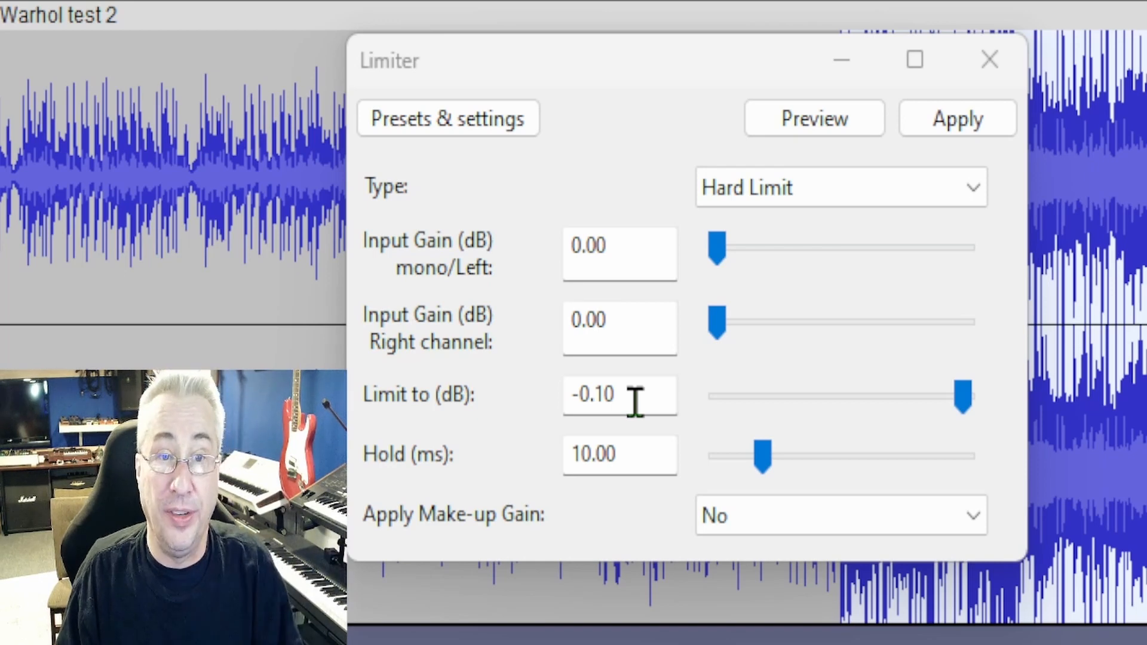
Confirm the −0.10 dB limit value and apply the hard limit to the section
triple_click(620, 395)
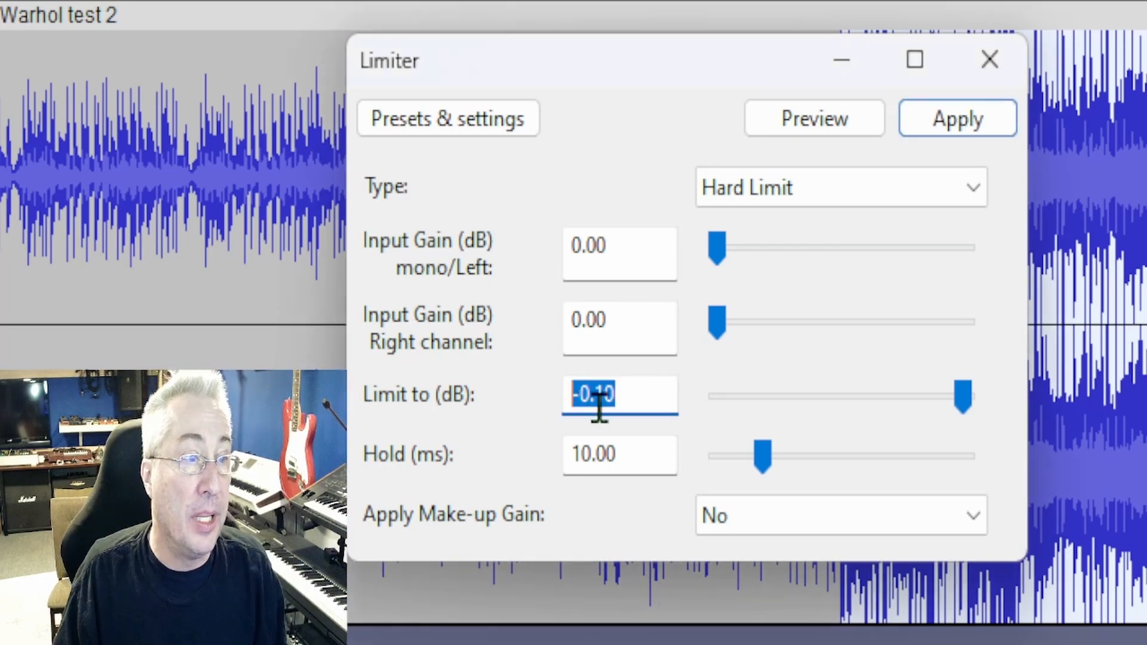
mouse_move(618, 410)
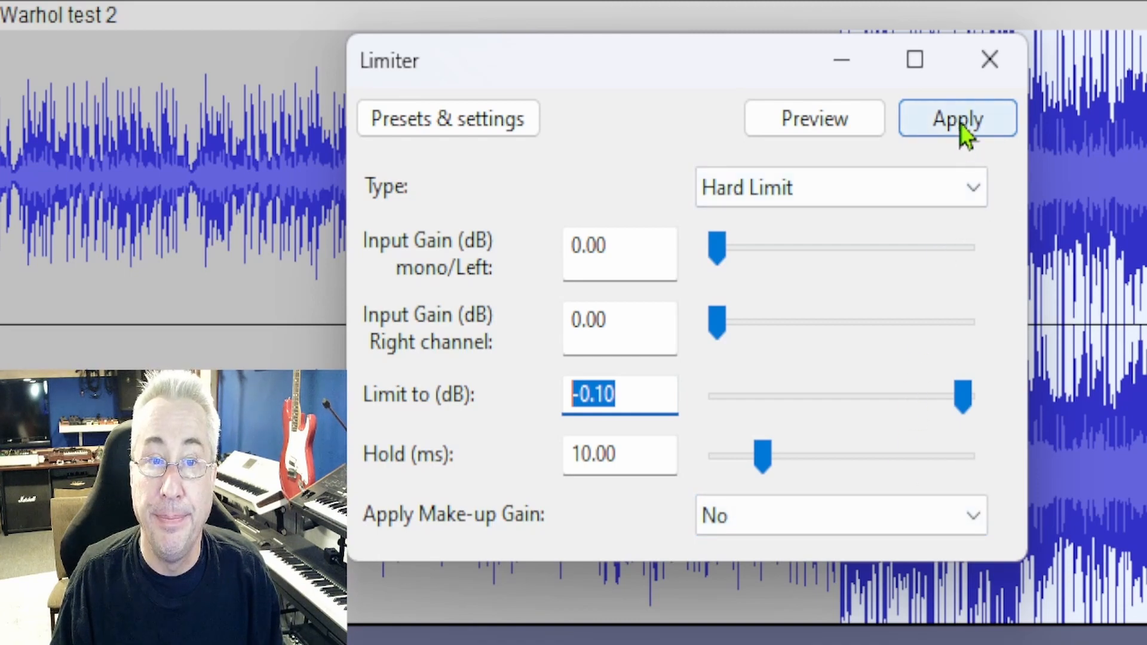
click(958, 118)
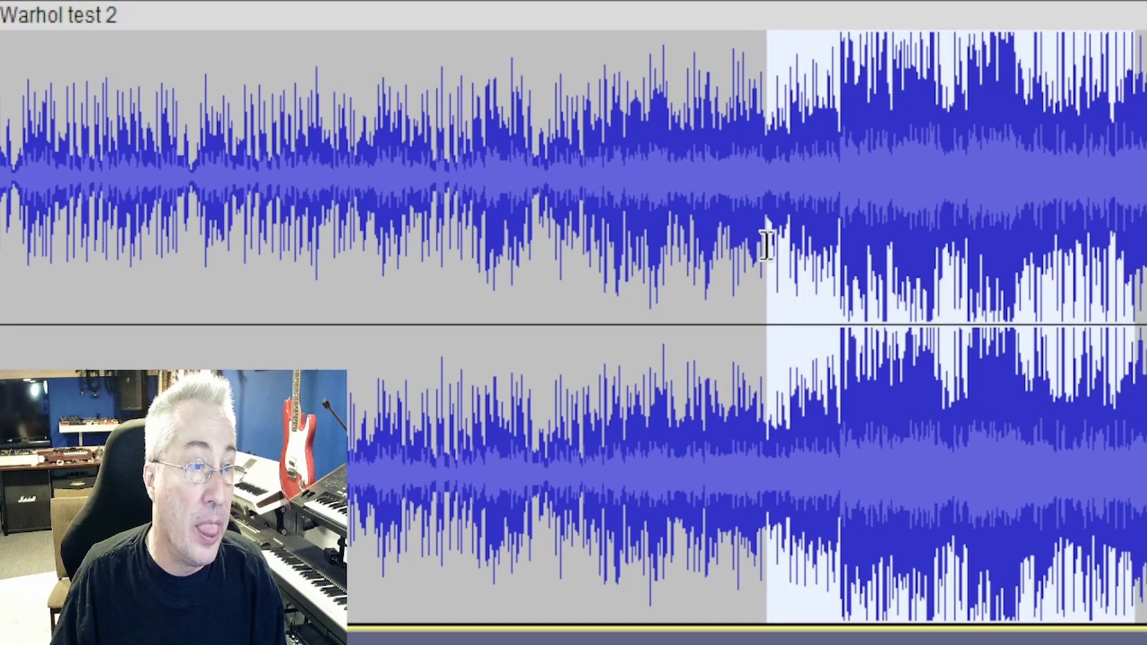
Play back the processed section and watch the meter peak just under 0 dB
click(782, 241)
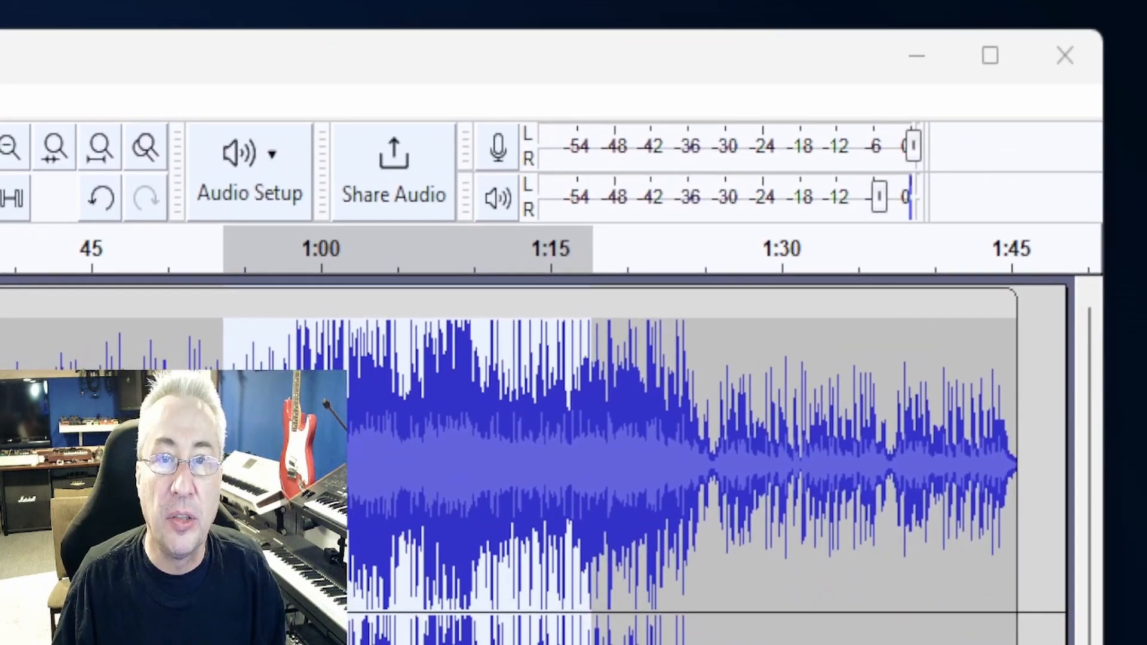
mouse_move(835, 227)
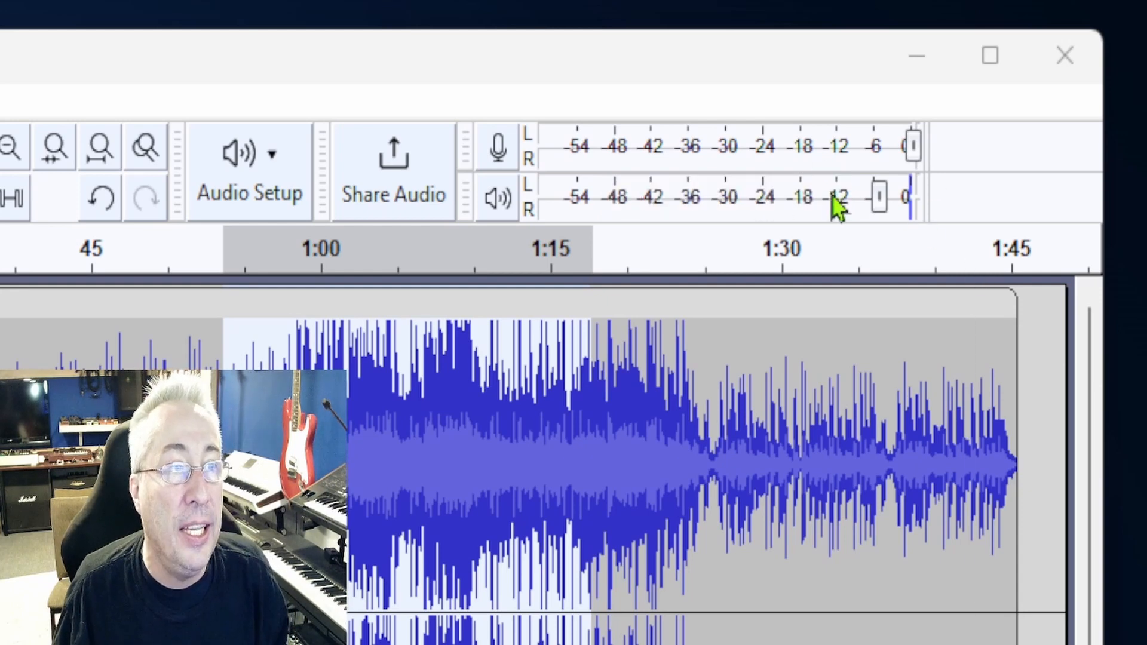
mouse_move(841, 259)
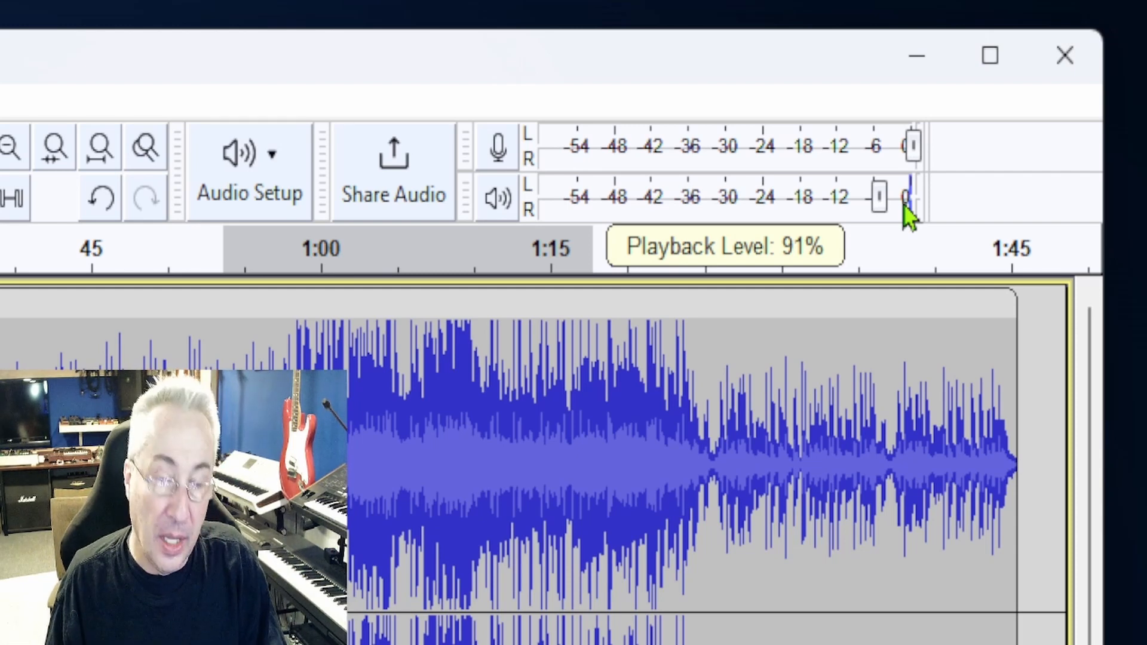
Replay the region from about 1:00 and confirm meters peak at 0 dB
drag(910, 197, 875, 197)
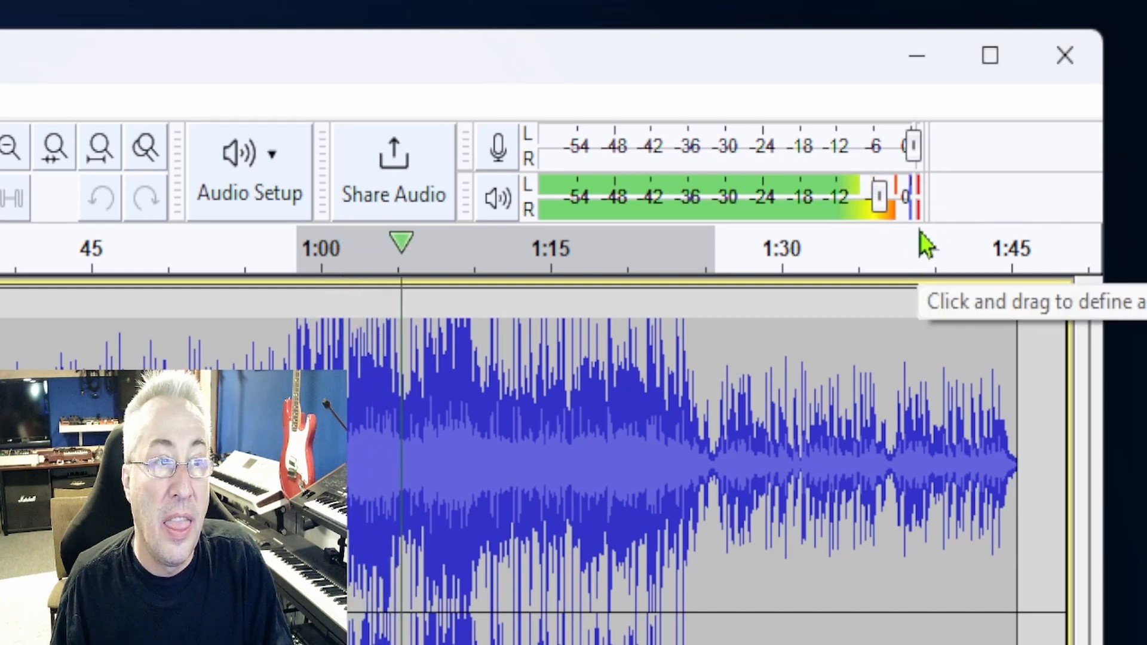
drag(875, 197, 914, 197)
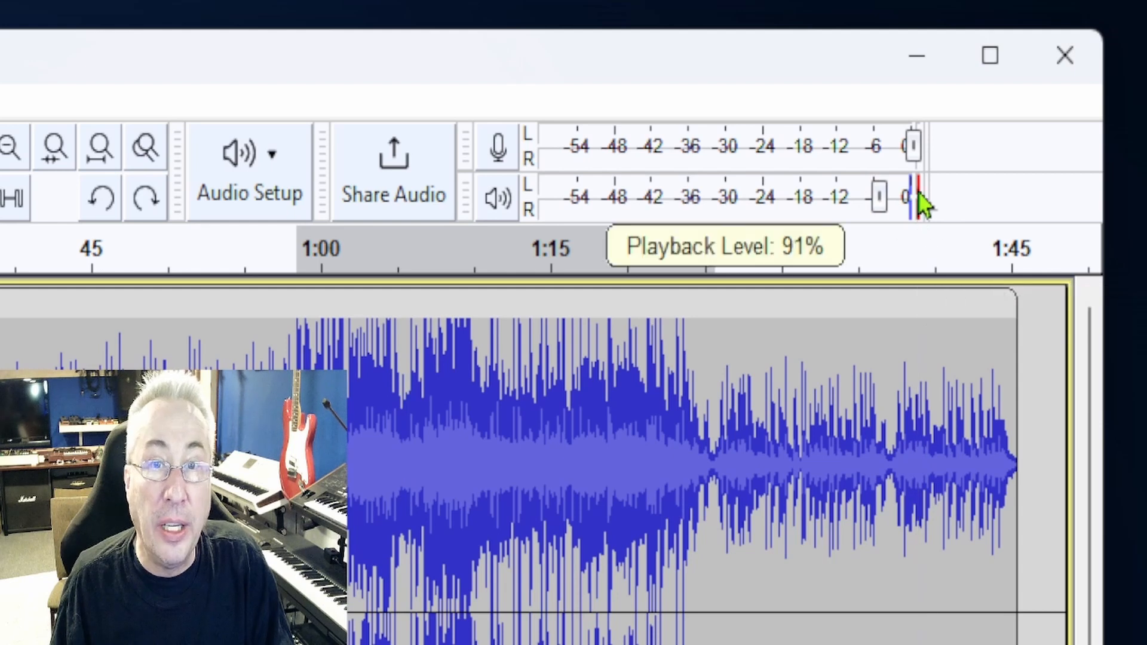